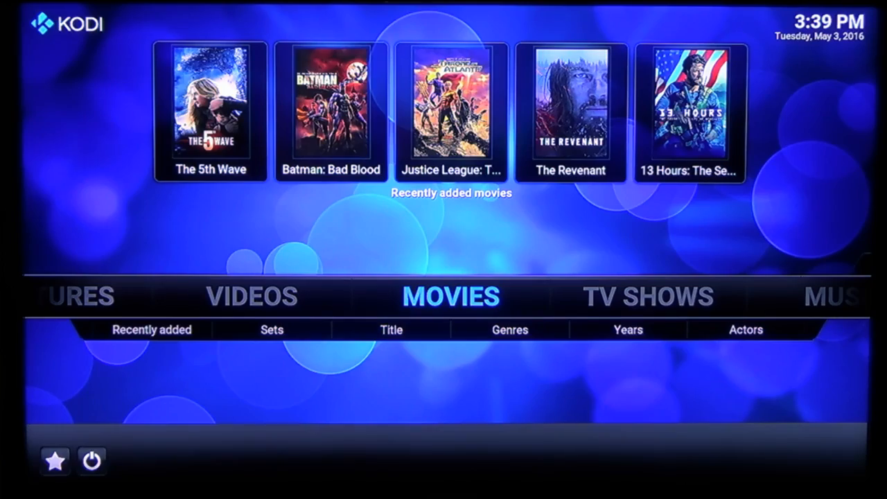
- Browse the movie library and TV show list by title, then leave to the video file sources
left_click(391, 330)
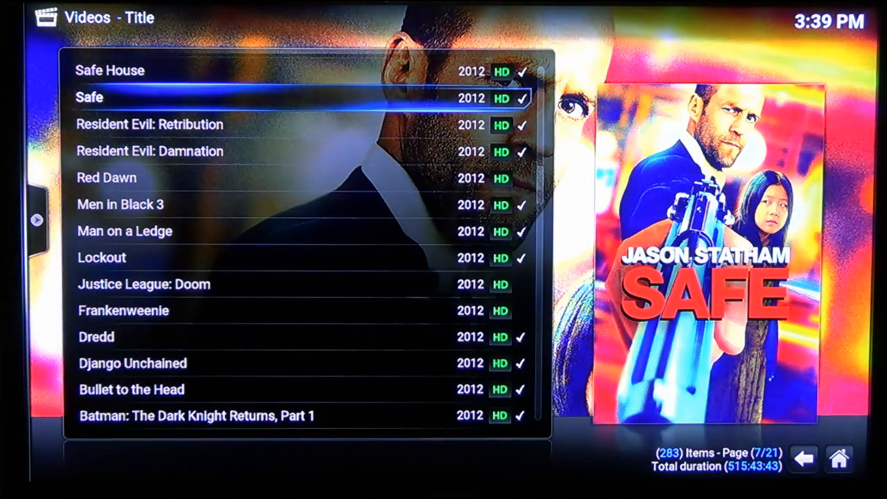
scroll("down", 3)
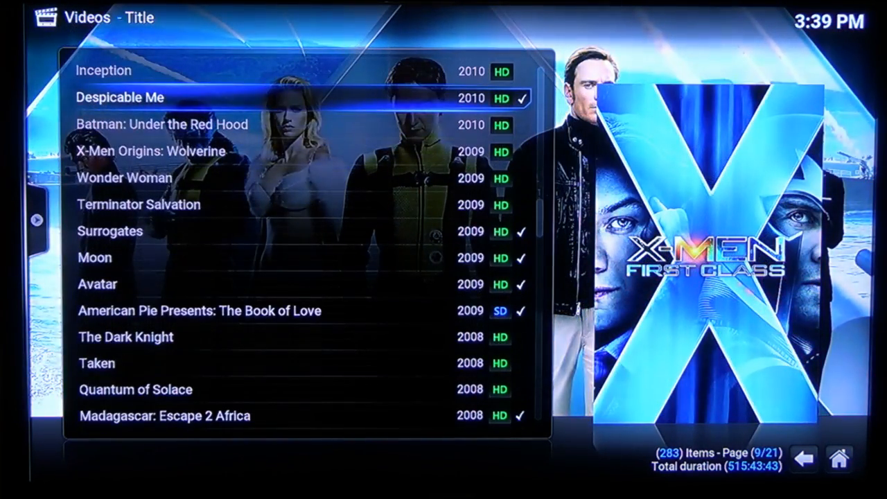
scroll("down", 3)
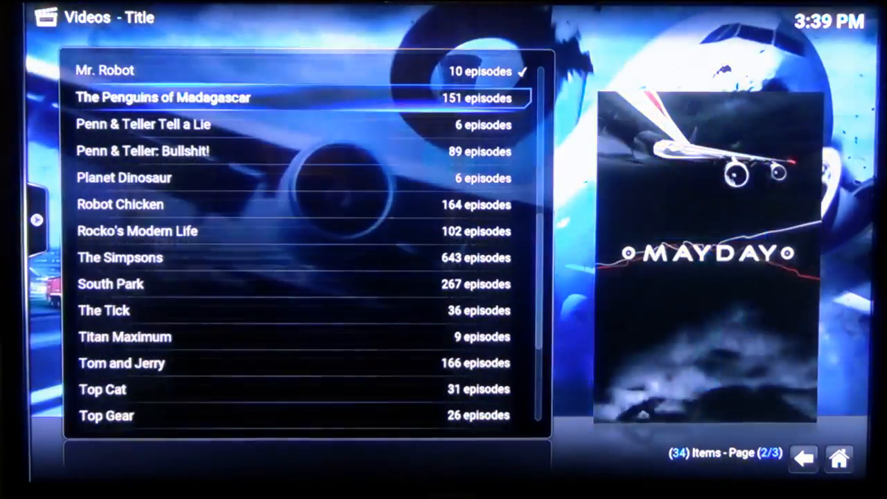
scroll("down", 3)
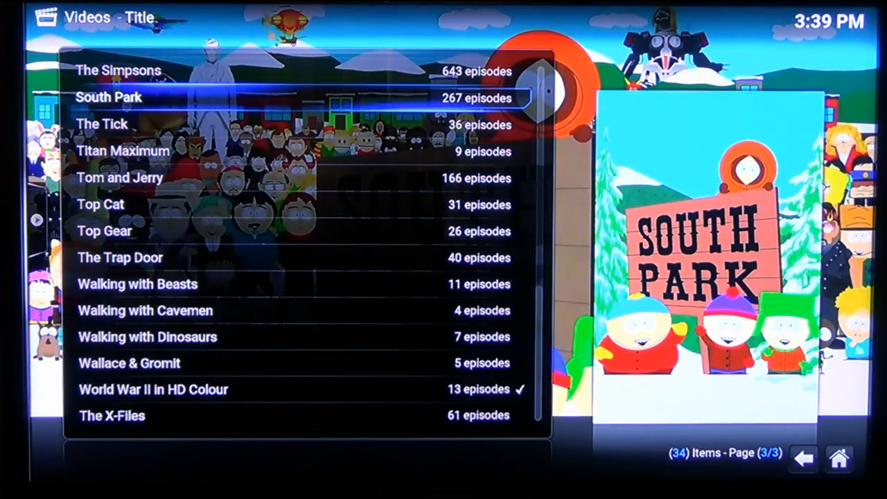
left_click(108, 97)
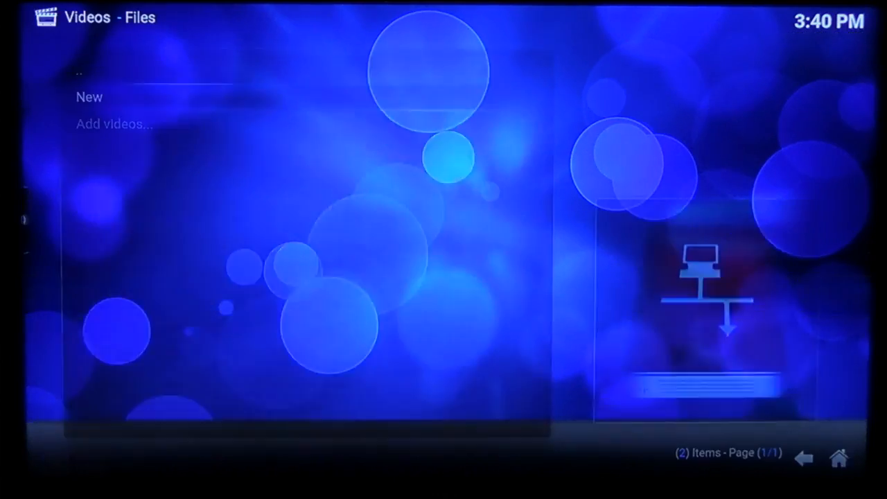
- Play Big Buck Bunny (2008) 60fps.mp4 from the New folder from the beginning, then stop it
left_click(89, 97)
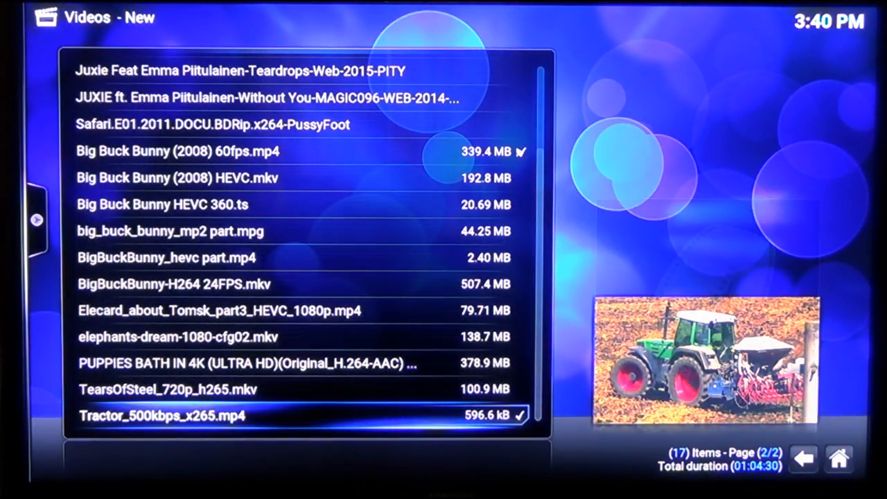
key("up")
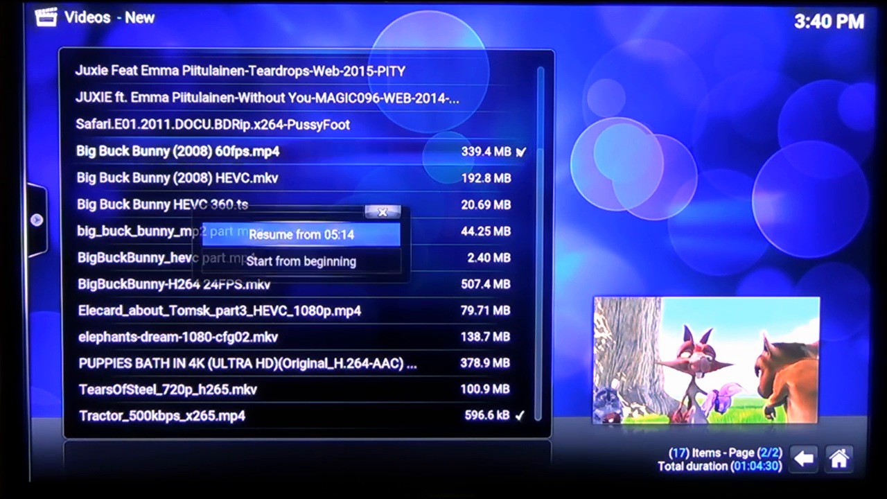
left_click(300, 234)
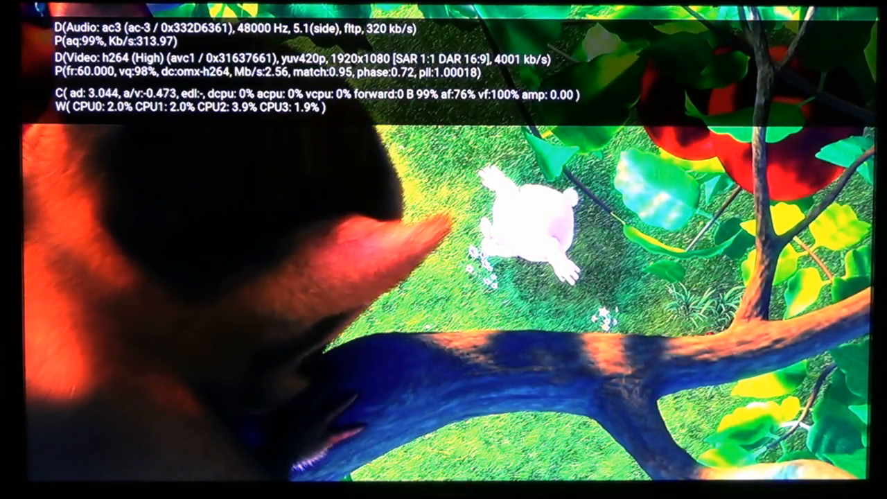
key("Right")
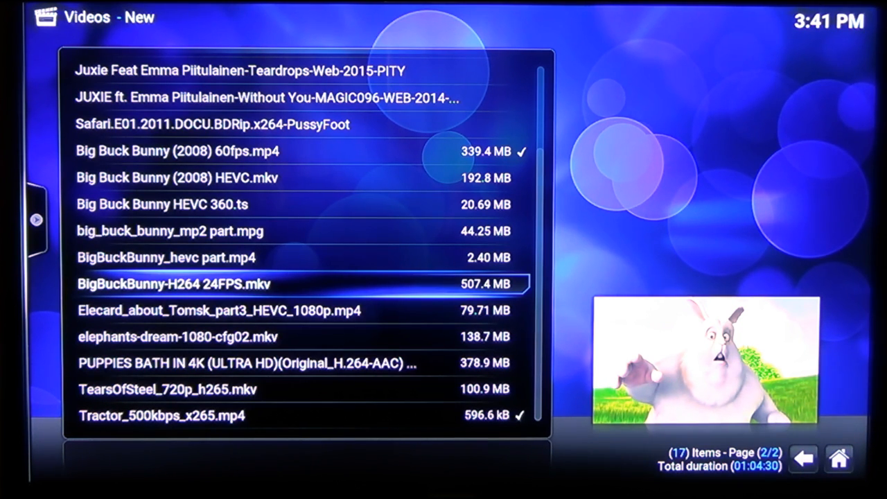
- Play BigBuckBunny-H264 24FPS.mkv from the New folder, then return to the home screen
double_click(173, 284)
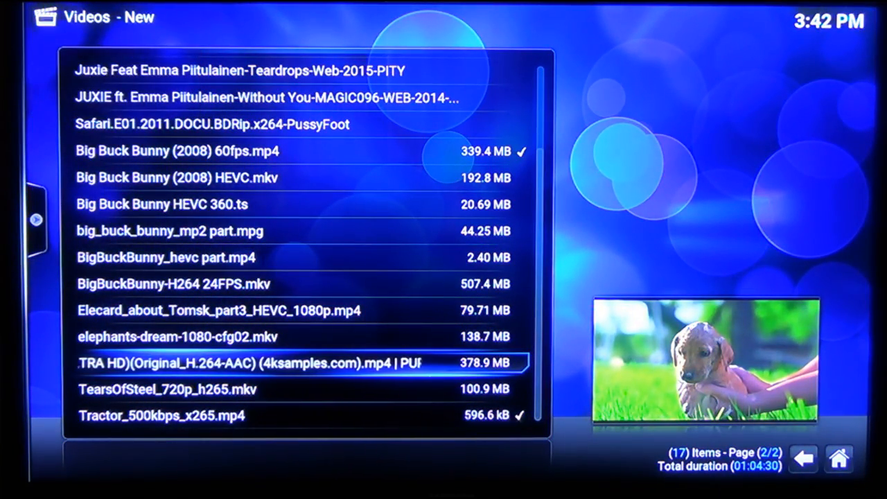
key("up")
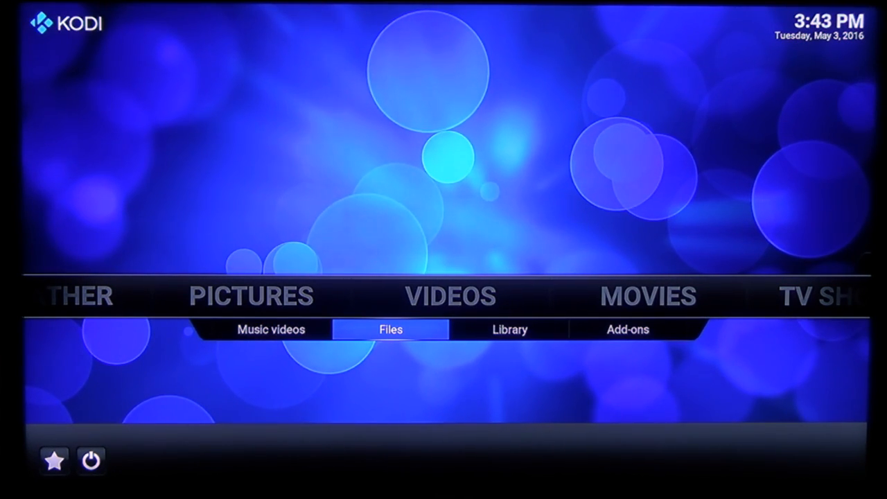
- Enter the video file sources, back out to the source list and dismiss the first-run help
left_click(391, 330)
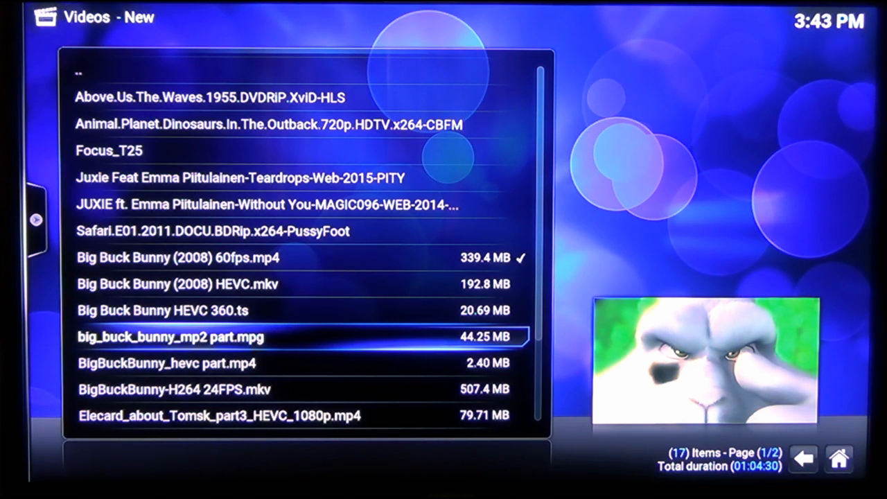
key("Up")
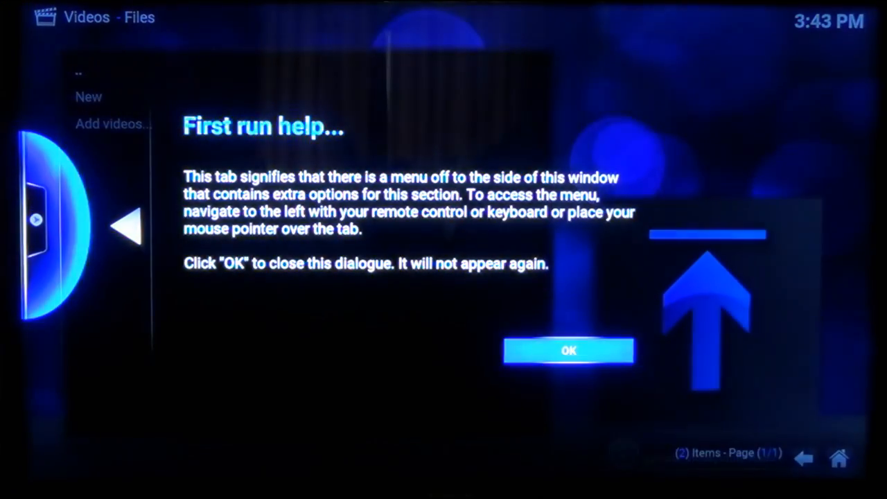
left_click(568, 351)
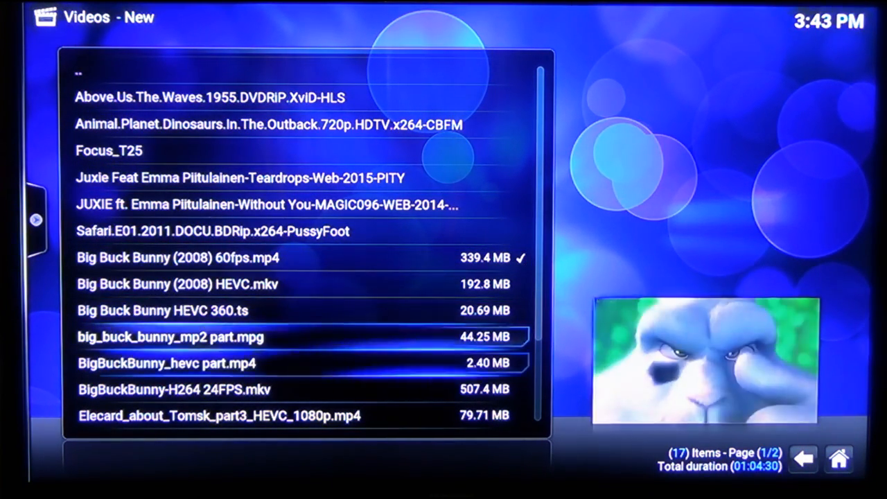
- Try the BigBuckBunny_hevc part.mp4 clip, return to the sources and dismiss the help again
key("Down")
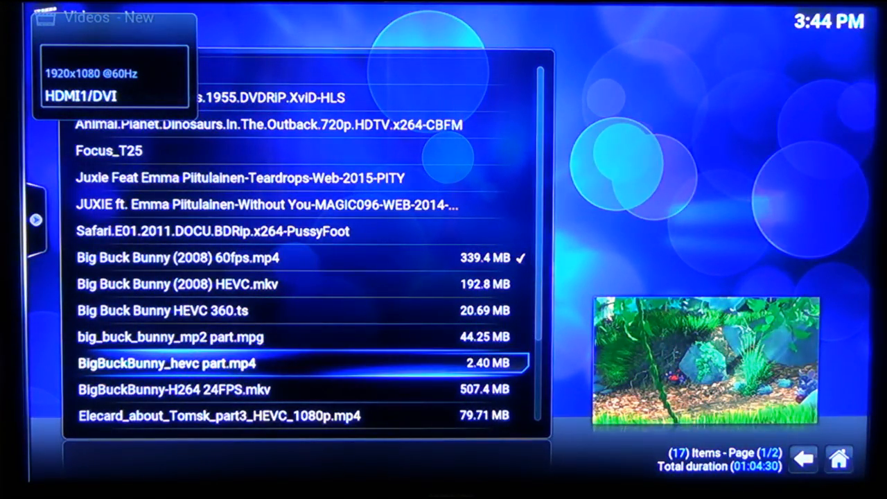
key("up")
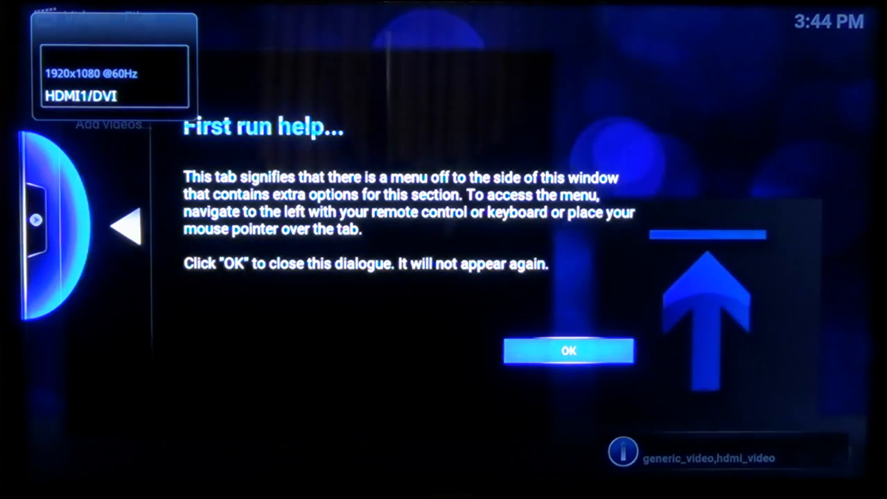
left_click(569, 351)
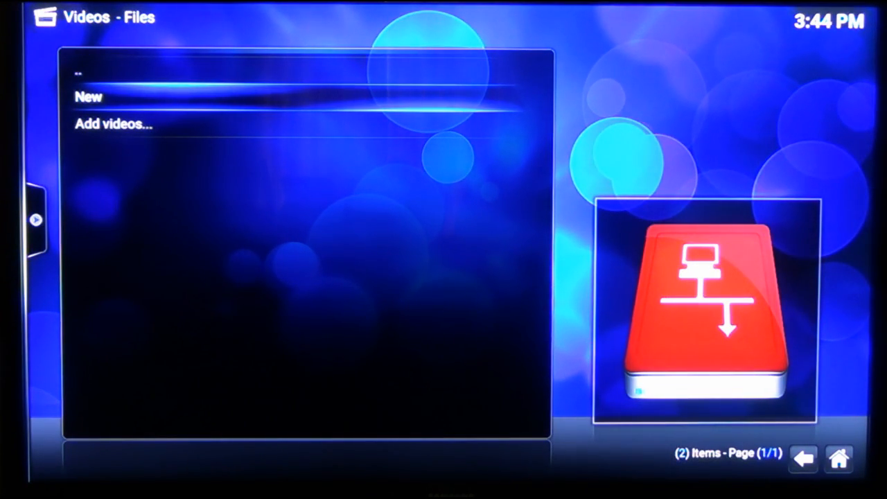
- Leave the System Info summary and bring up the main Settings menu
left_click(89, 97)
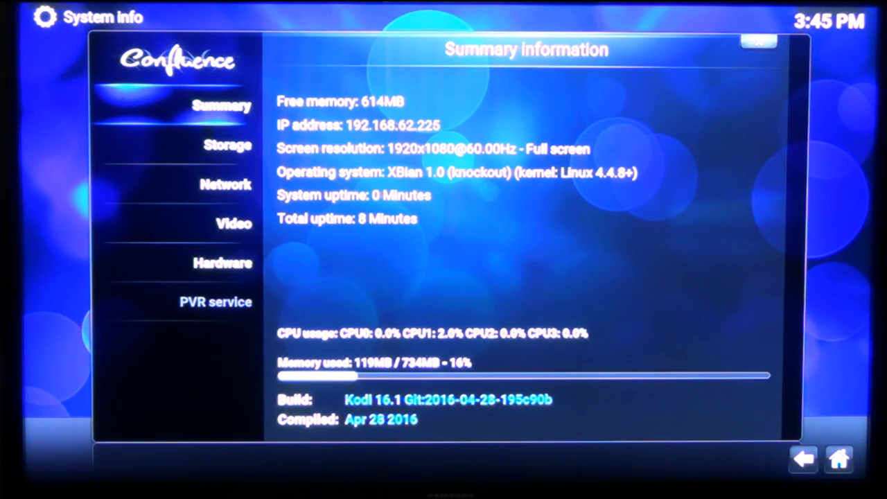
left_click(227, 146)
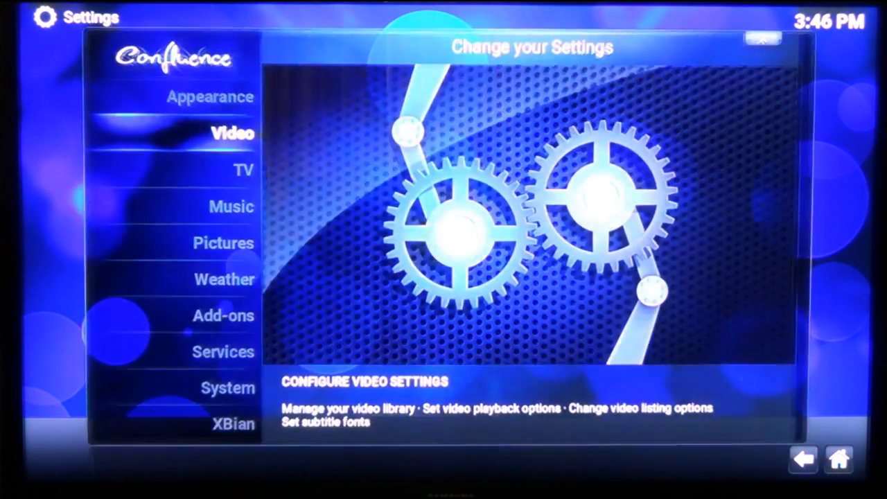
- View the Video settings' Library and Playback categories, then move to the XBian settings
left_click(232, 133)
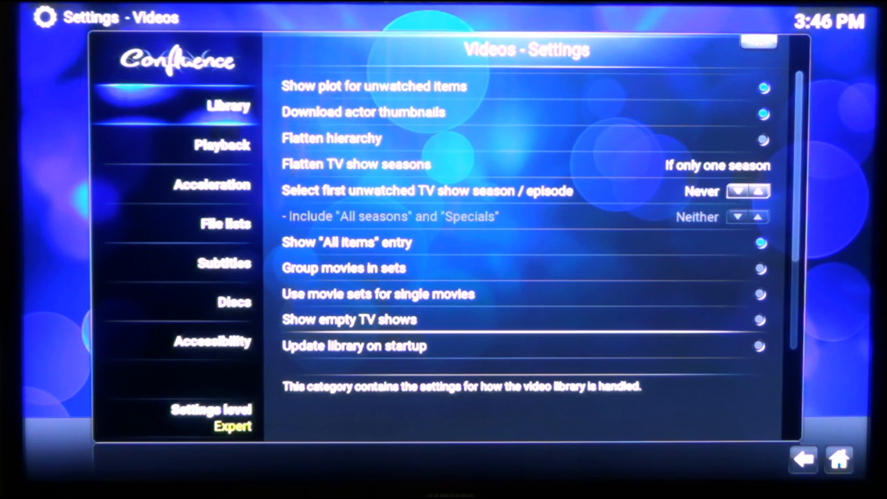
left_click(221, 146)
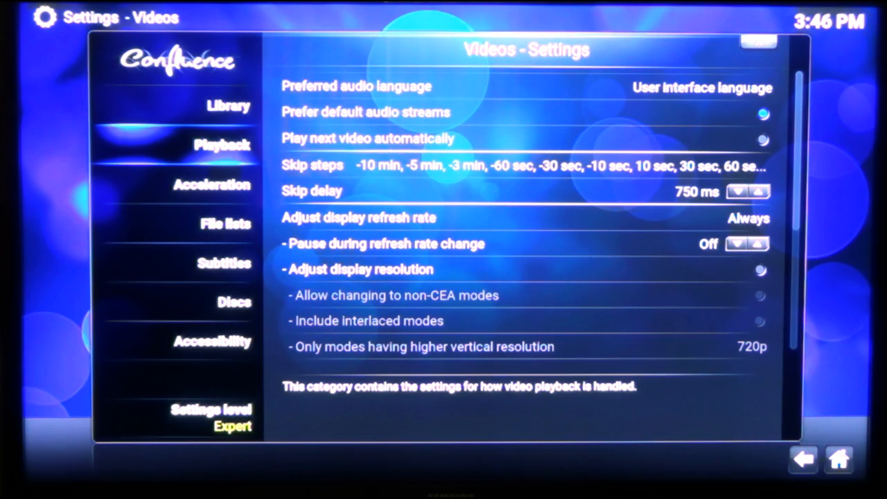
left_click(214, 341)
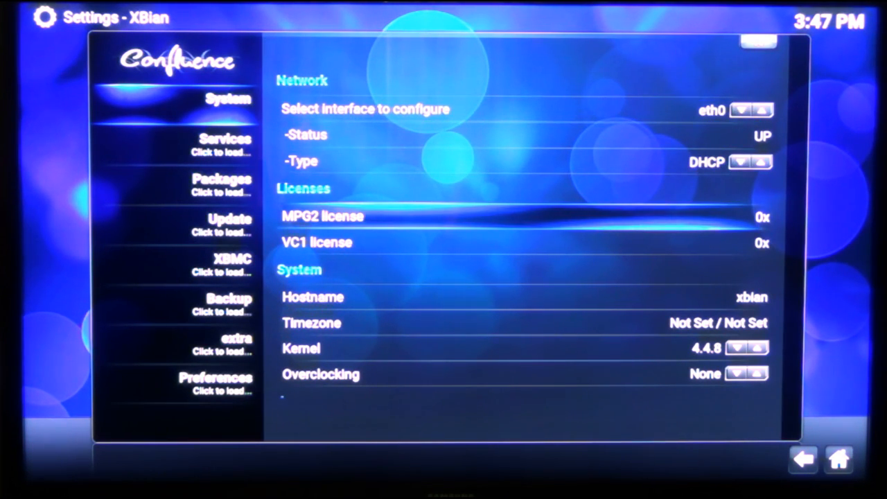
- Review XBian's Update, XBMC/USB hotplug and Backup/snapshot option pages
key("Down")
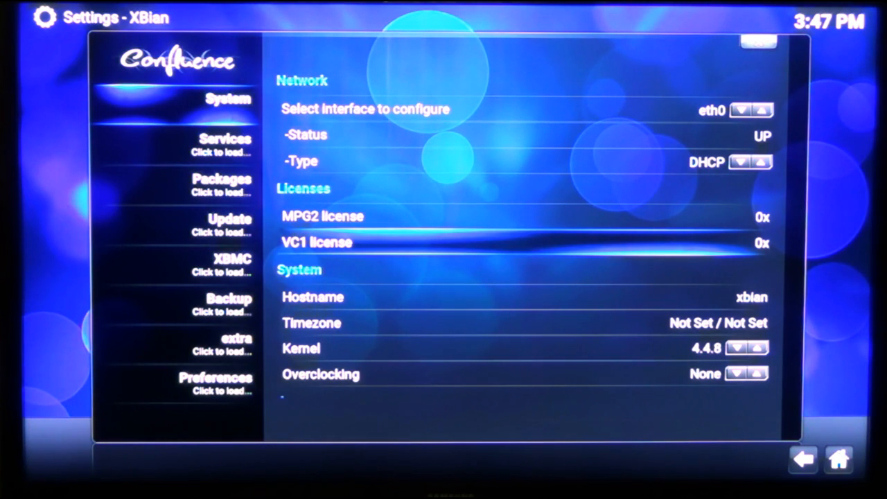
left_click(229, 219)
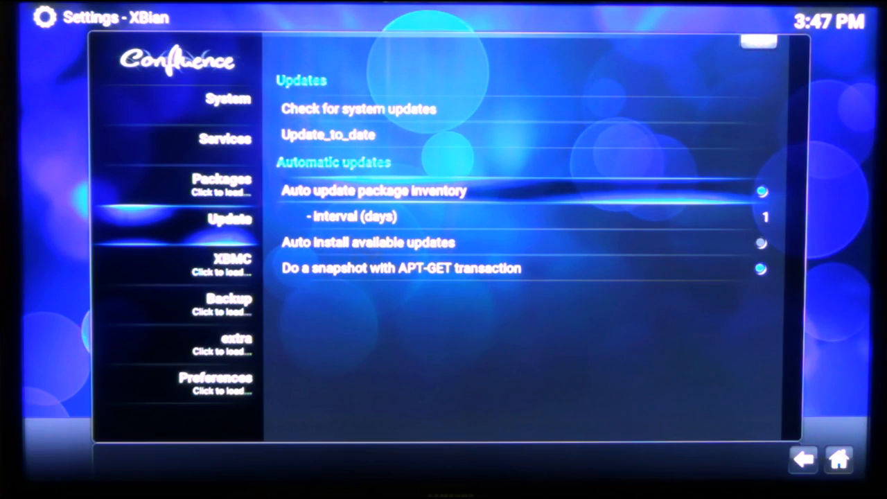
left_click(233, 264)
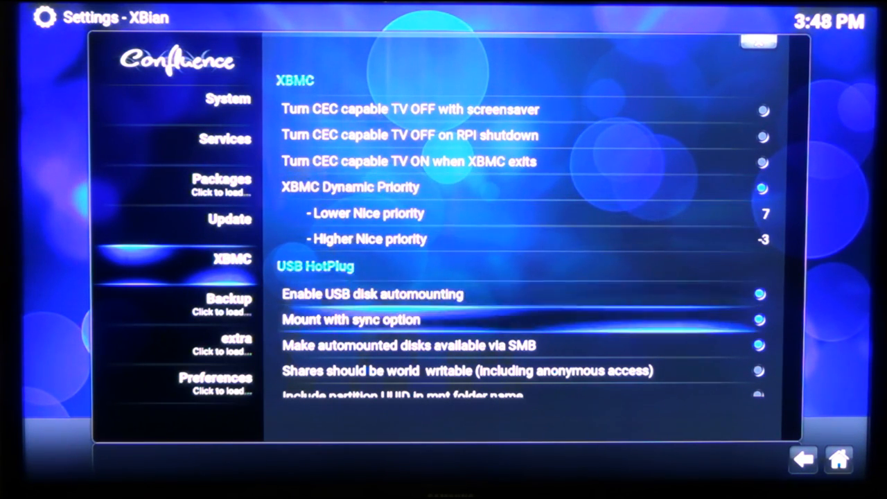
scroll("down", 3)
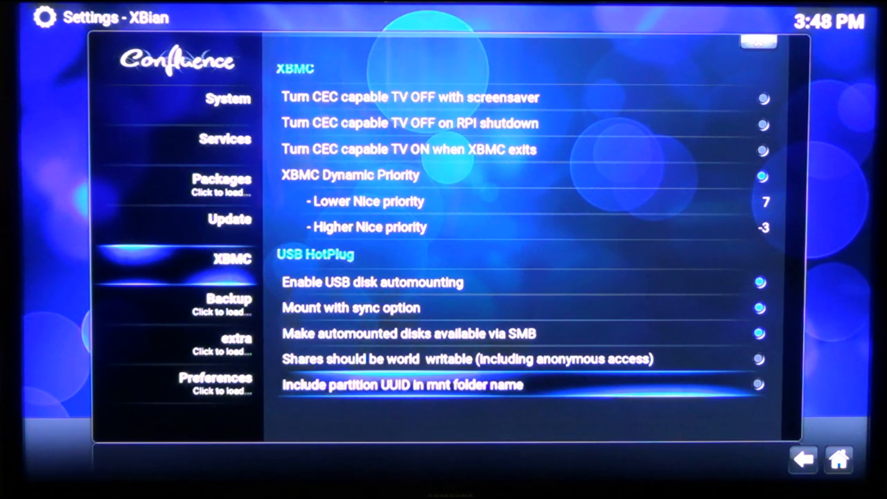
scroll("down", 3)
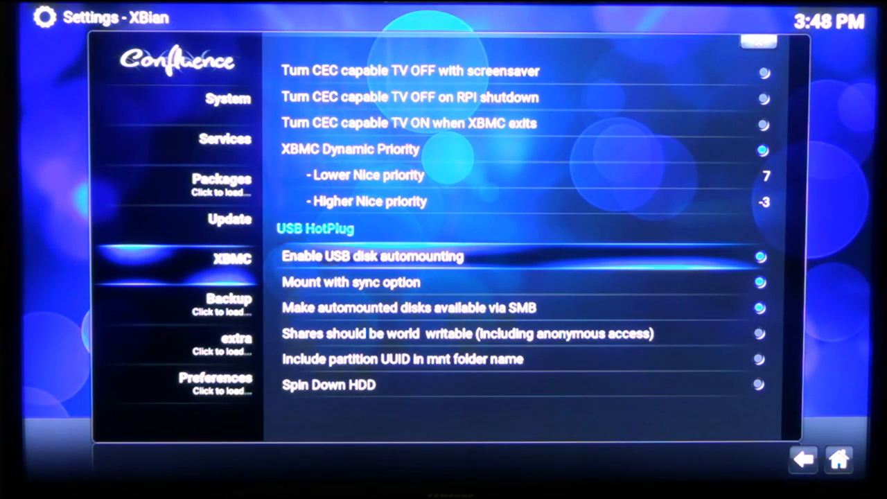
left_click(229, 299)
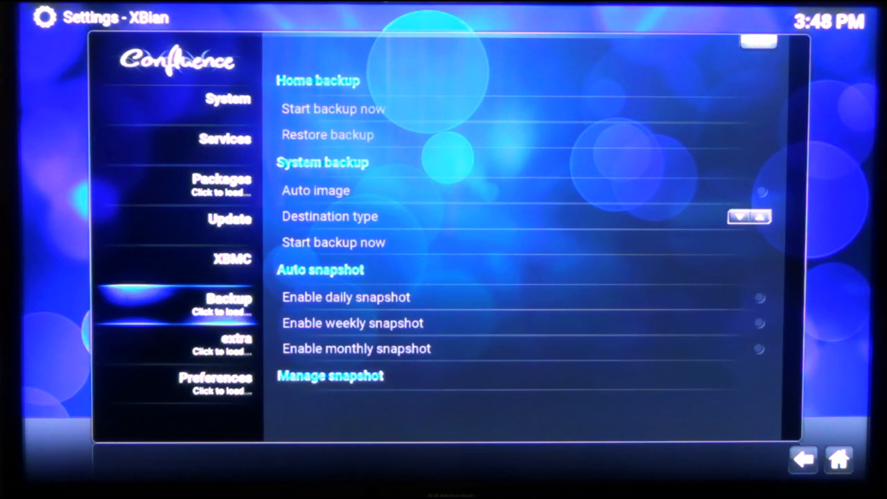
- Switch to the Video settings' hardware Acceleration category
left_click(236, 338)
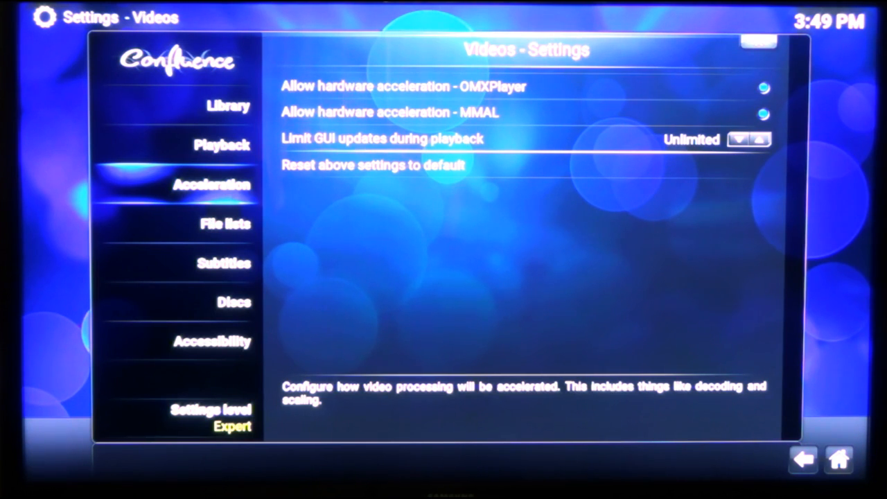
- Show the System audio output settings with HDMI device, 5.1 channels and GPU resampling
left_click(223, 263)
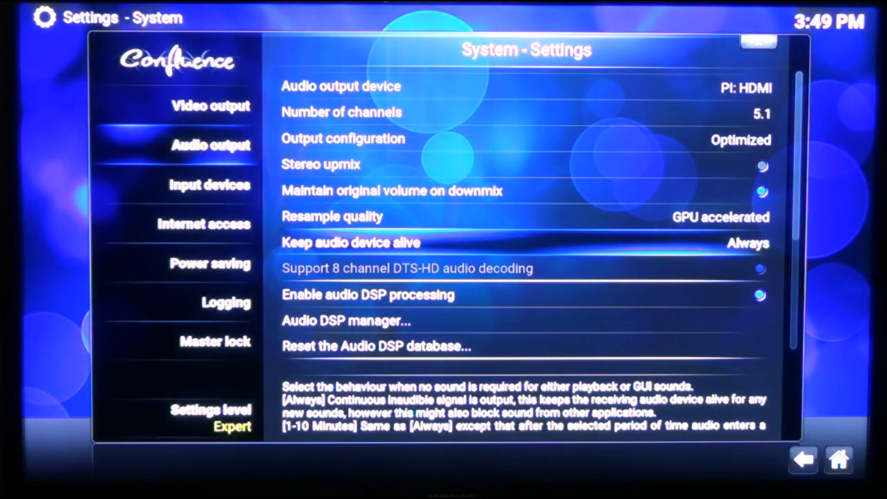
left_click(377, 346)
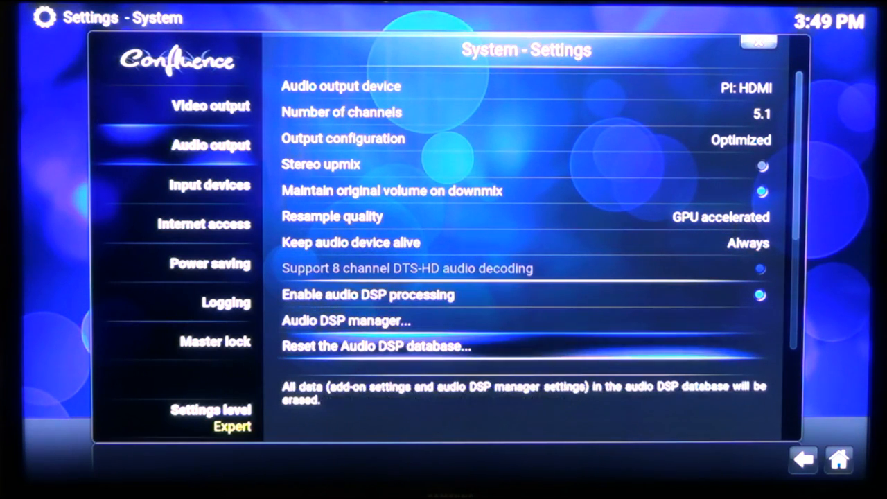
scroll("down", 3)
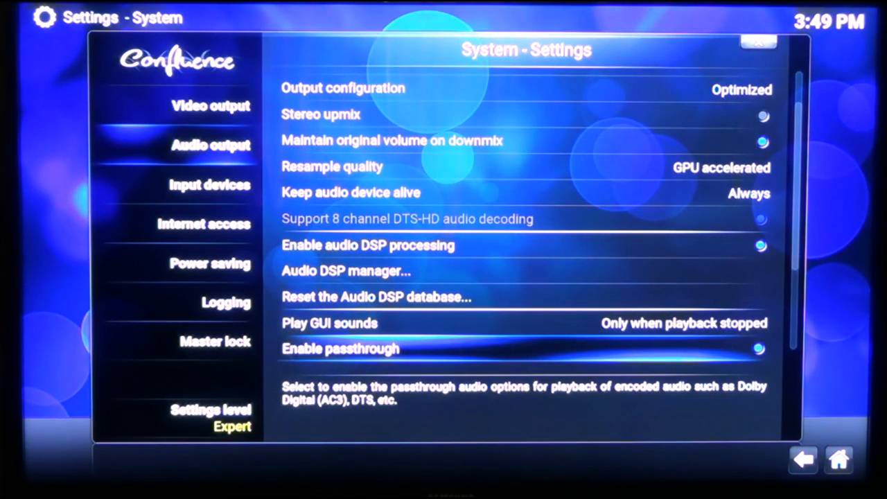
scroll("down", 3)
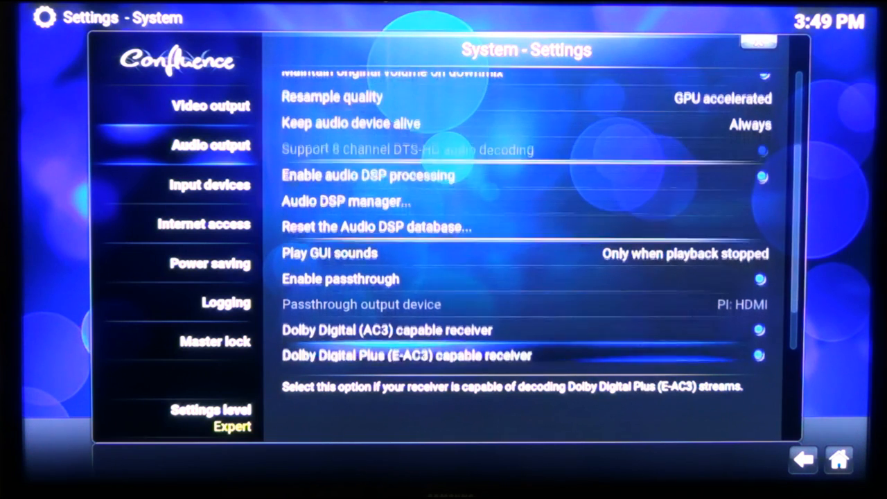
scroll("down", 3)
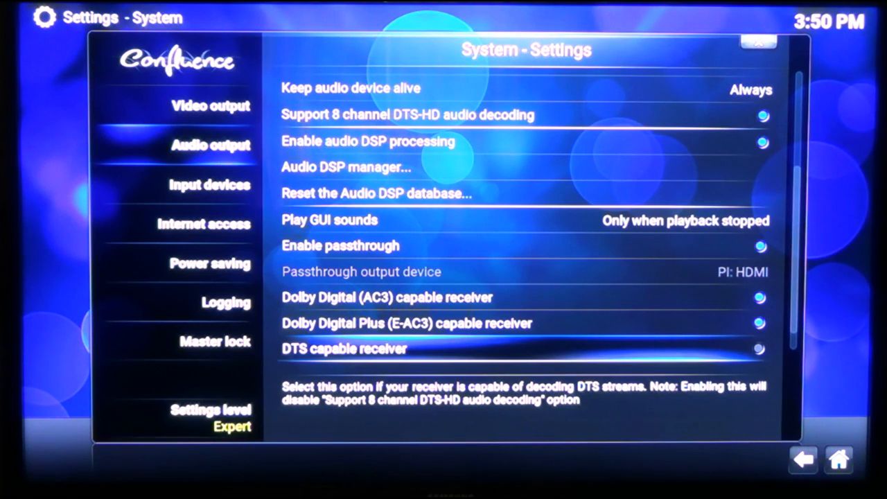
scroll("down", 3)
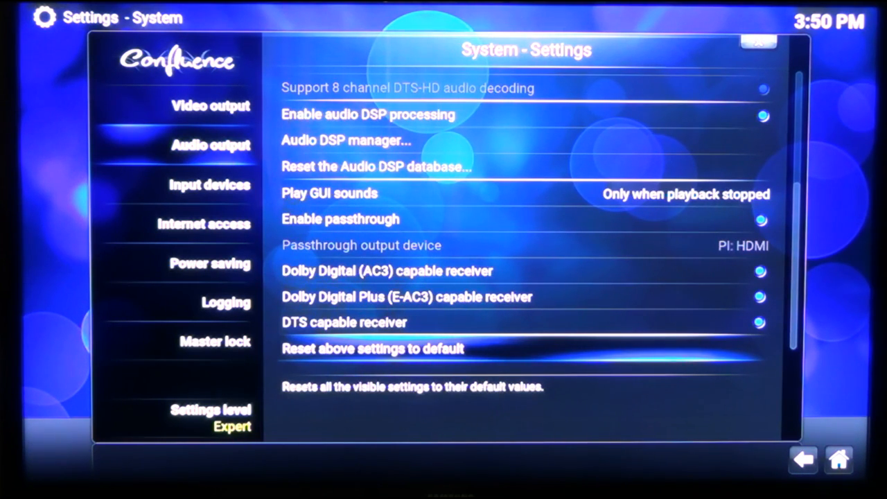